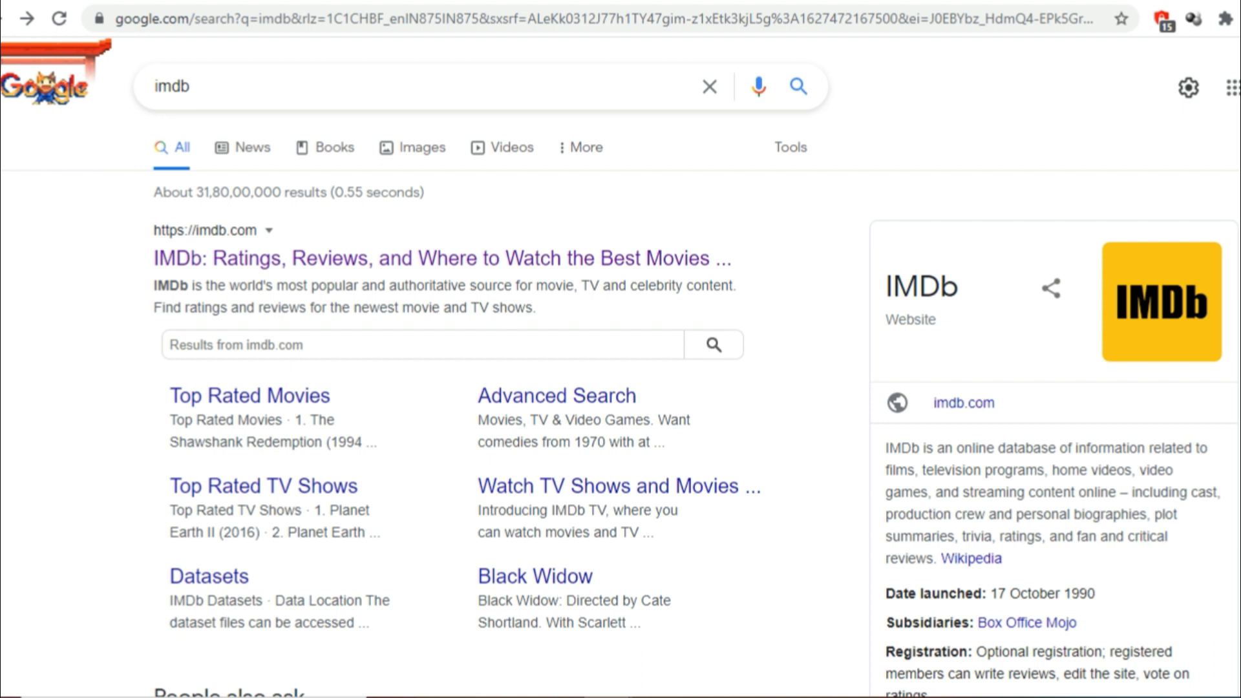
Browse the IMDb home page, advancing the featured trailer carousel six times, then scroll down.
scroll("down", 3)
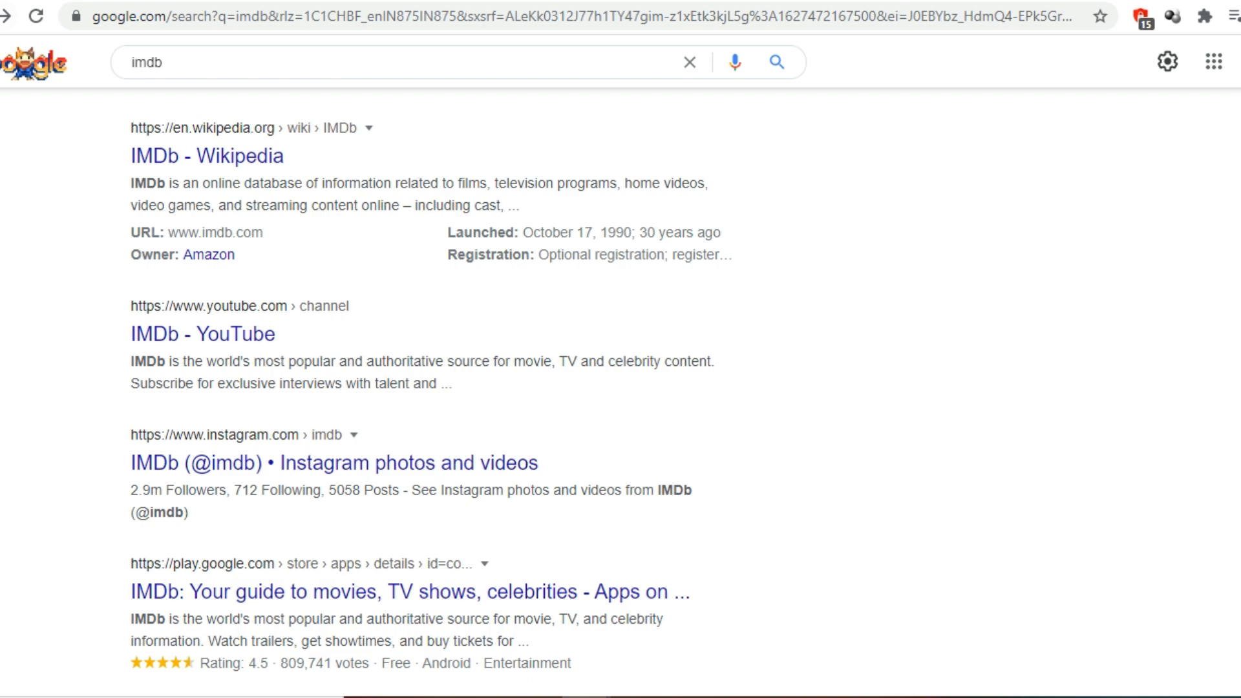
left_click(208, 155)
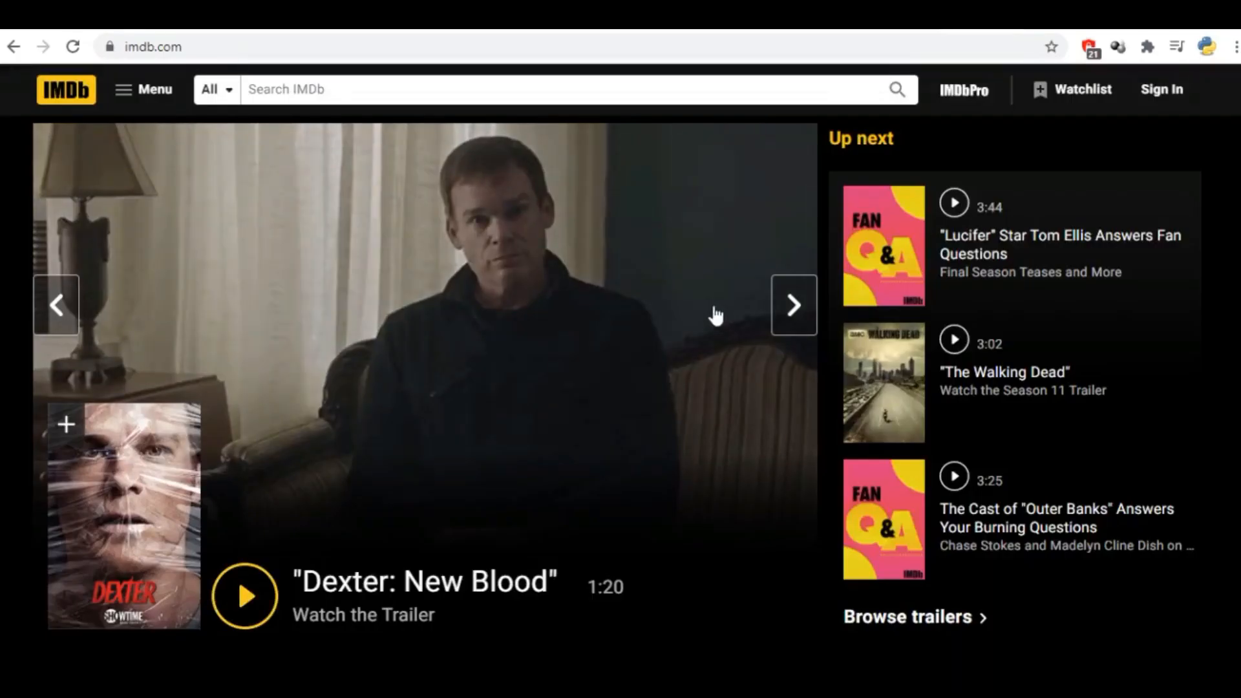
left_click(793, 306)
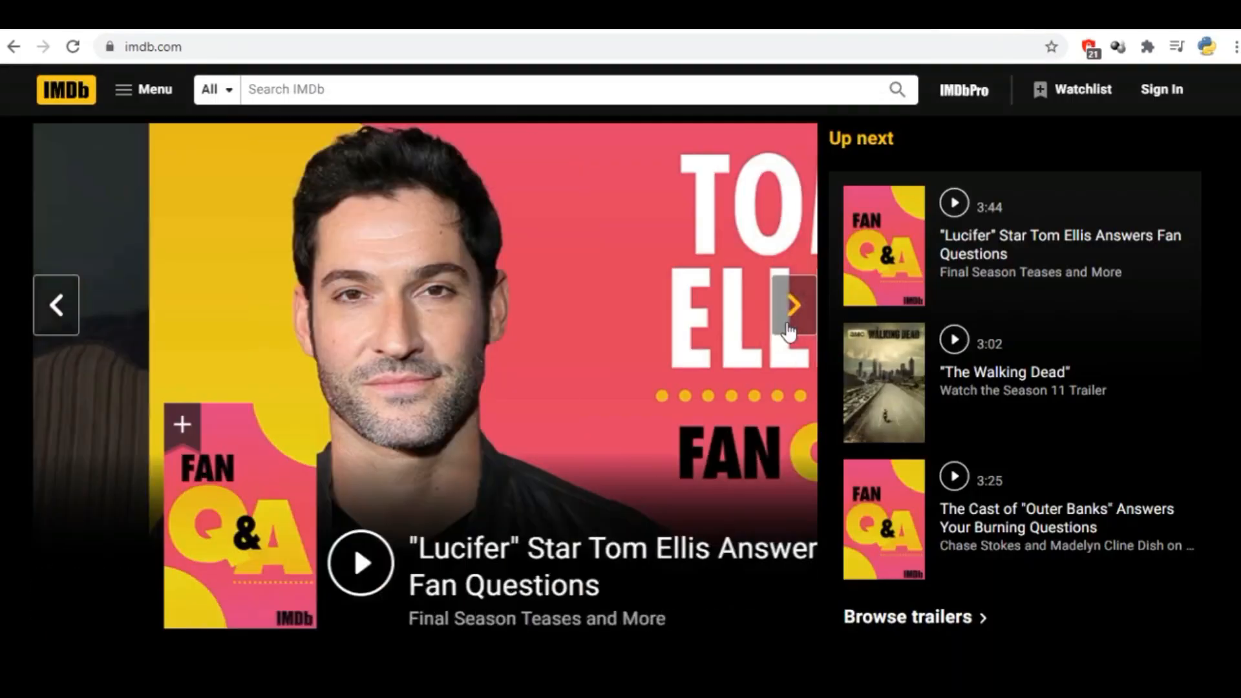
left_click(792, 304)
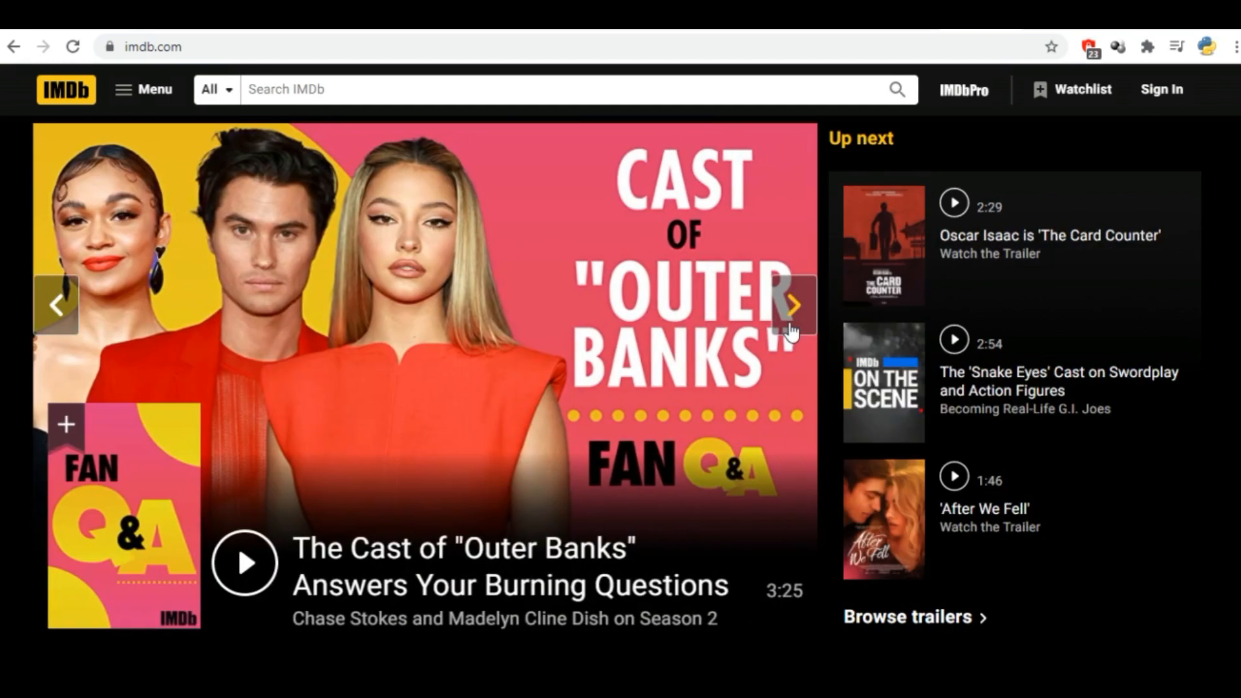
left_click(793, 304)
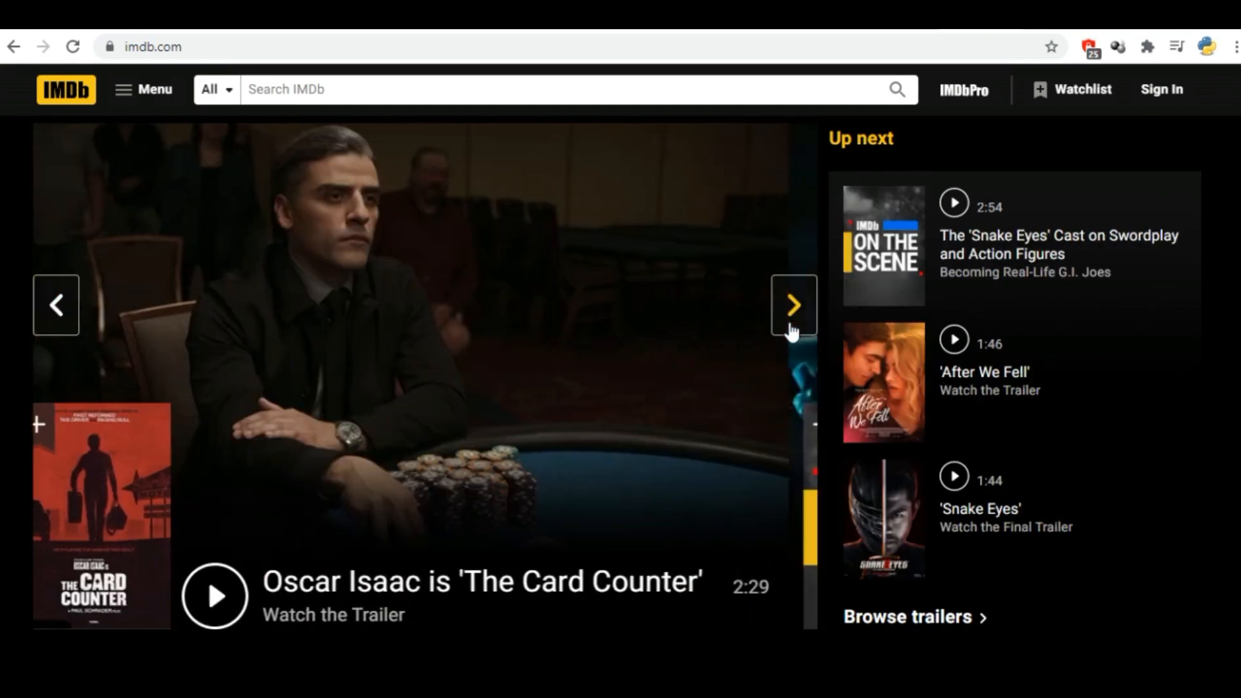
left_click(793, 305)
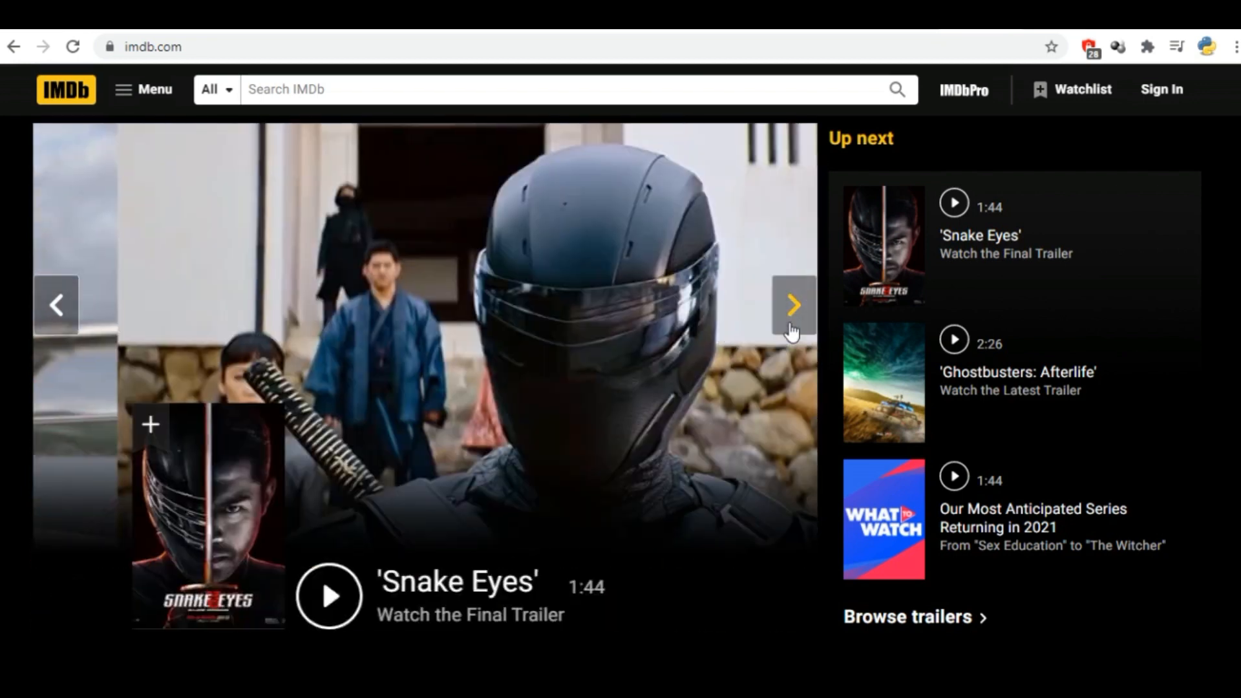
left_click(792, 304)
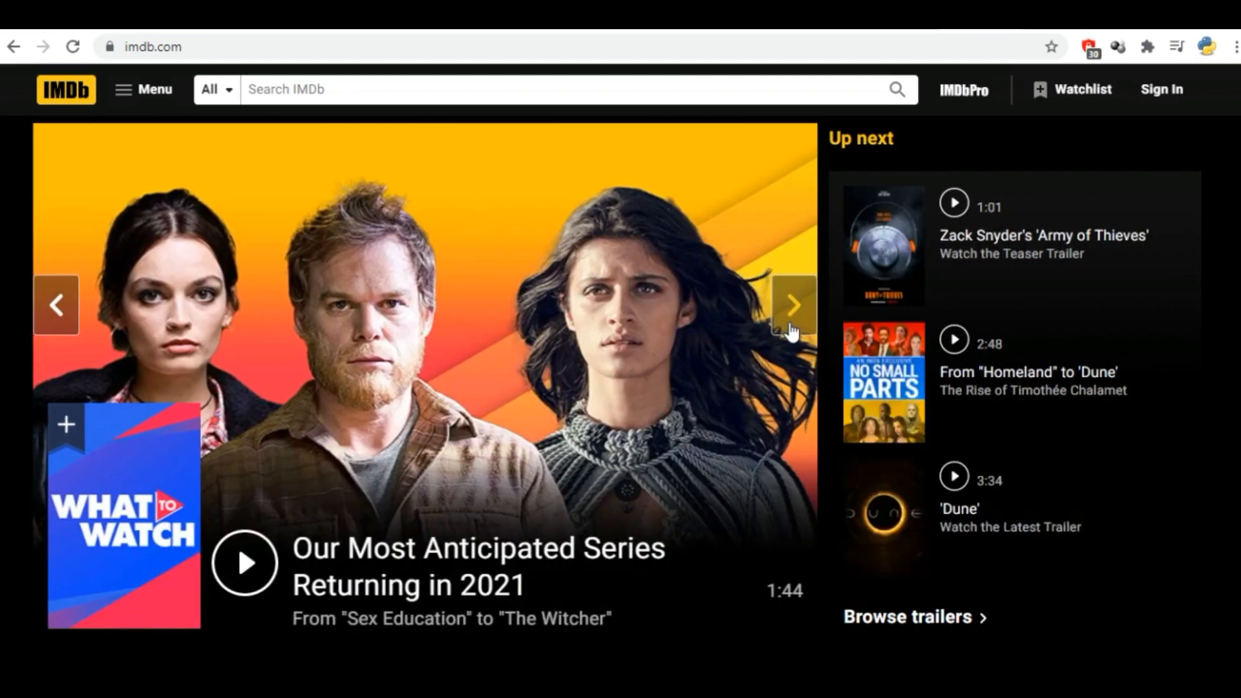
scroll("down", 3)
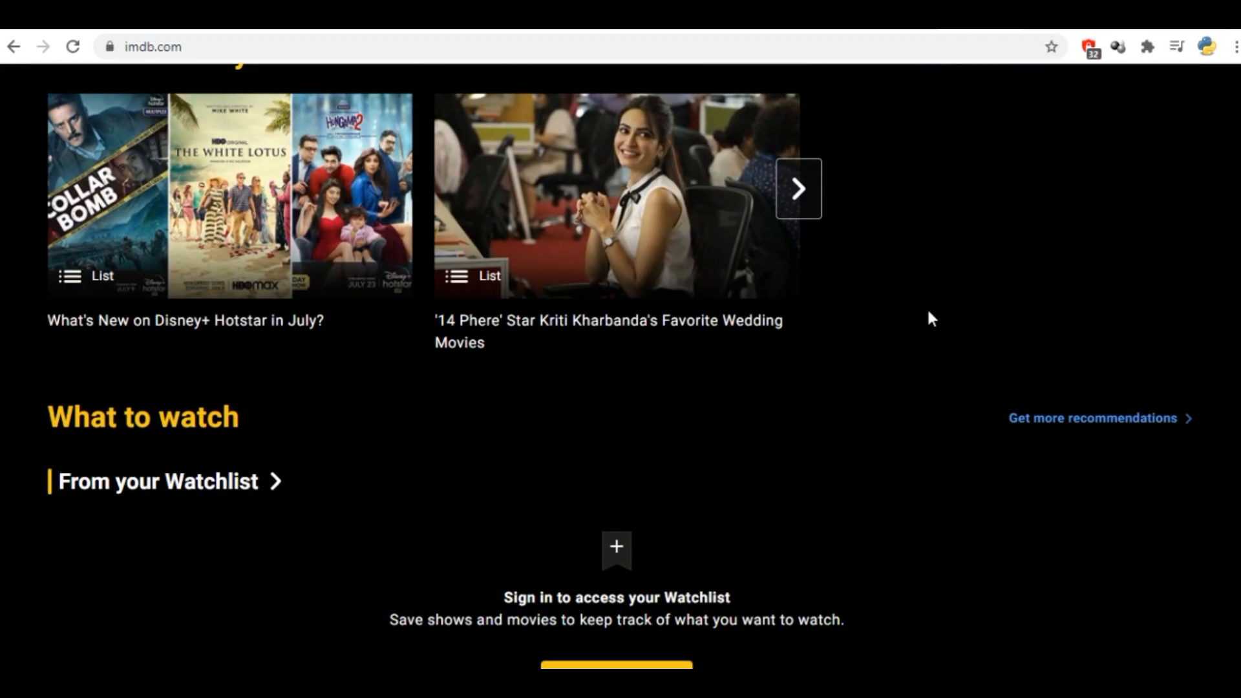
scroll("down", 3)
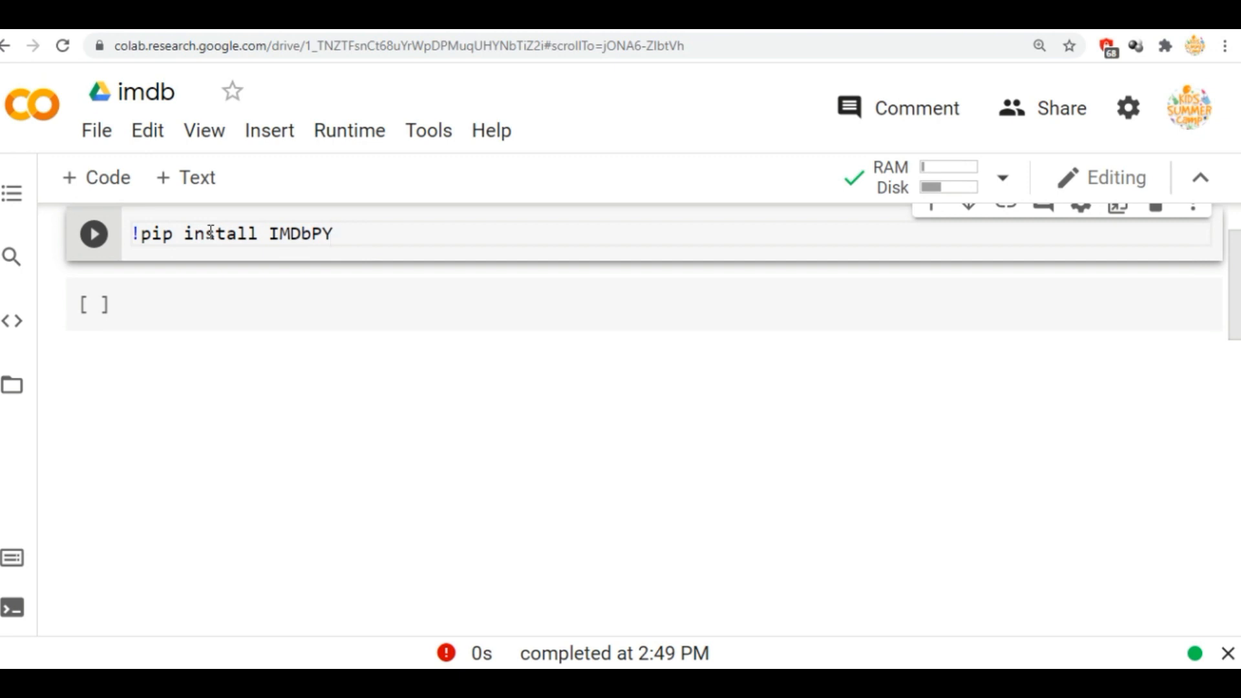
Select the empty code cell to enter 'from imdb import IMDb'.
left_click(93, 233)
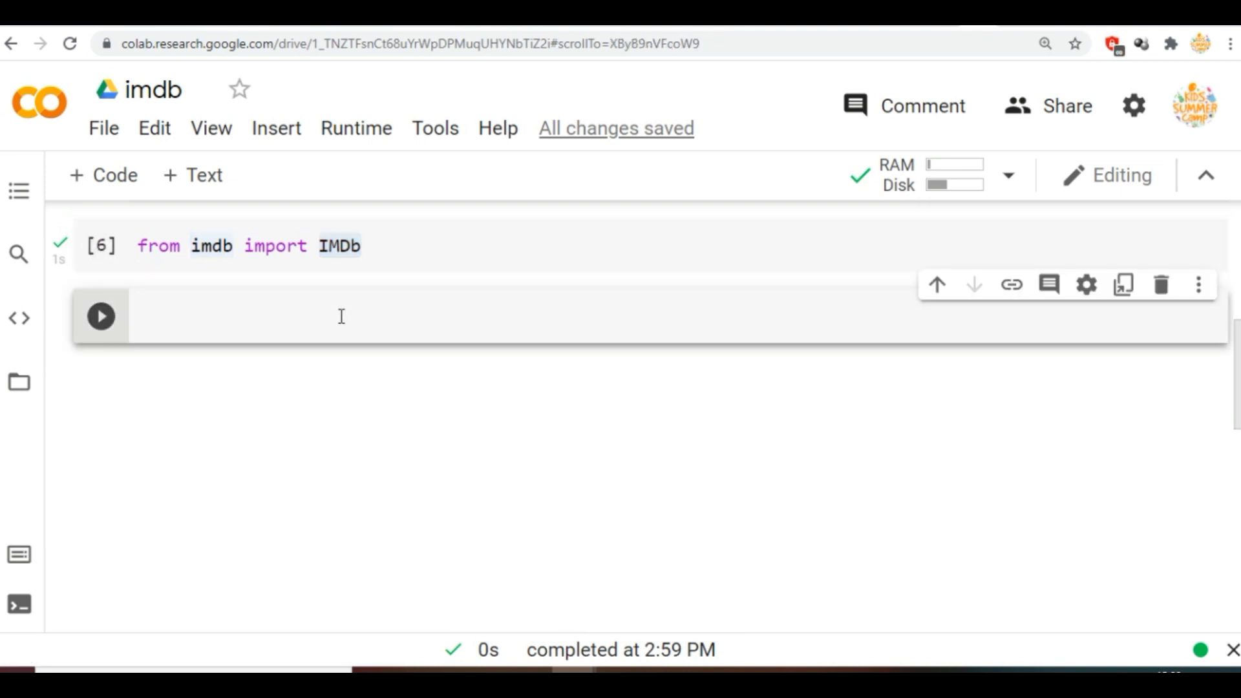
Fetch movie '012346' and print it, showing 'The Kentuckians'.
type("movie = IMDb().get_movie('012346')")
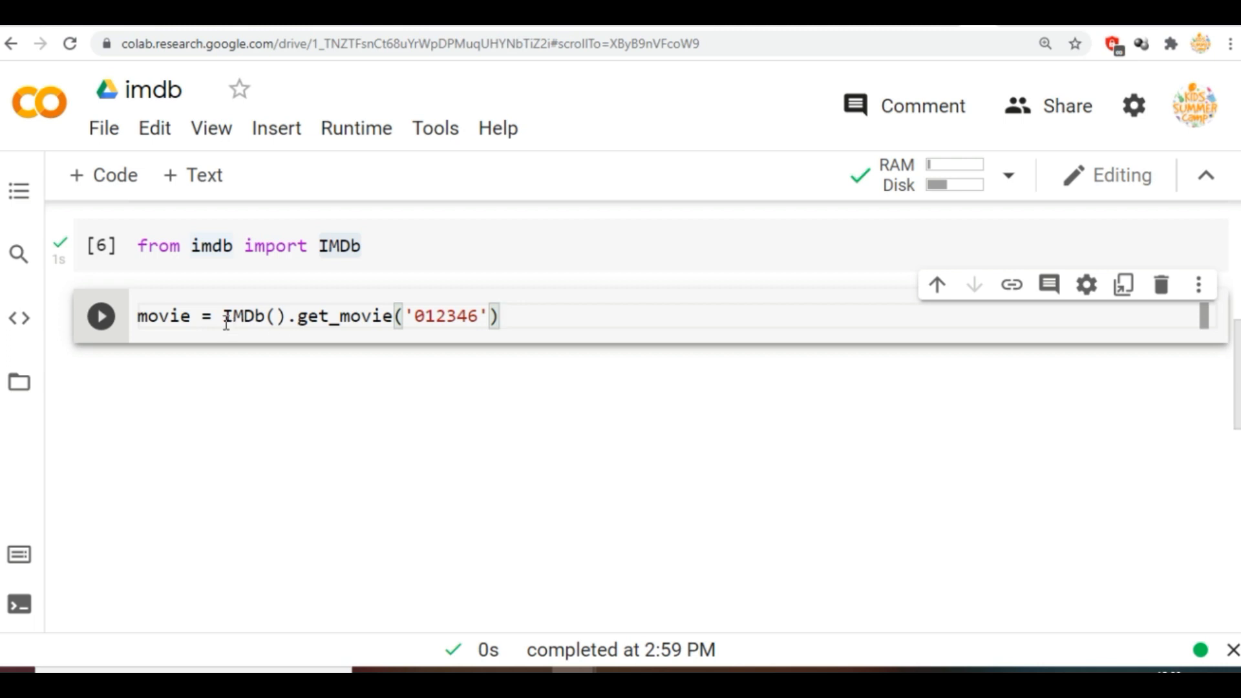
double_click(254, 316)
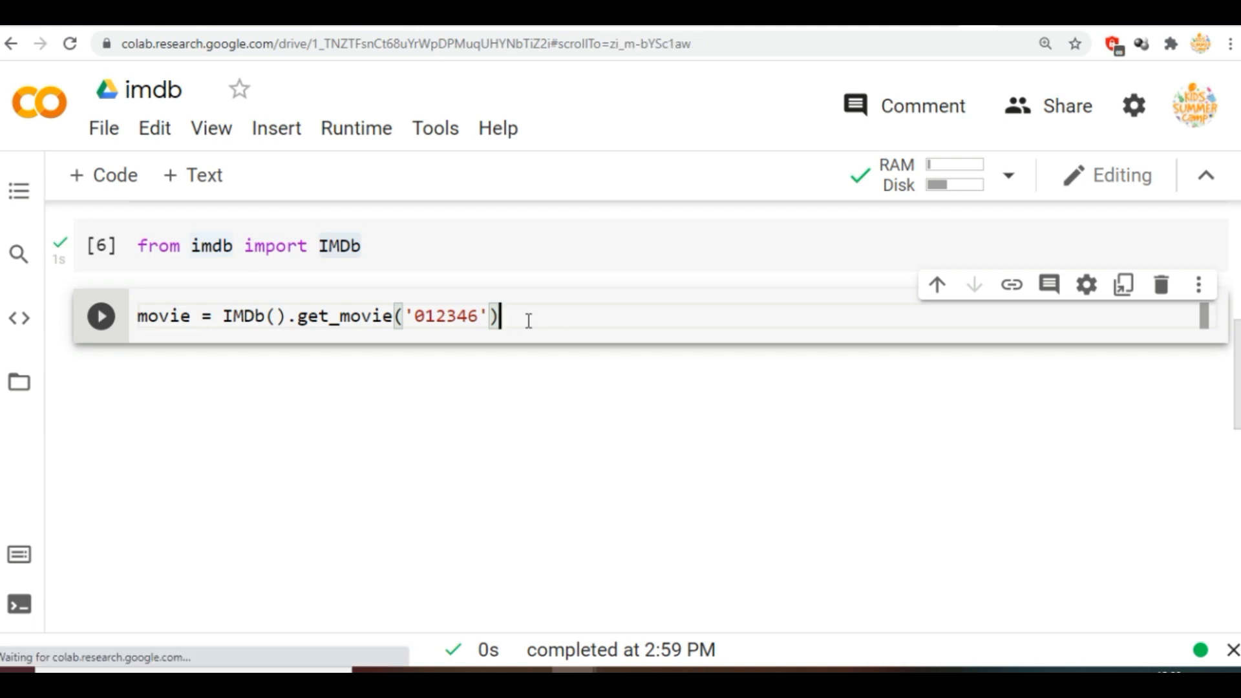
left_click(101, 315)
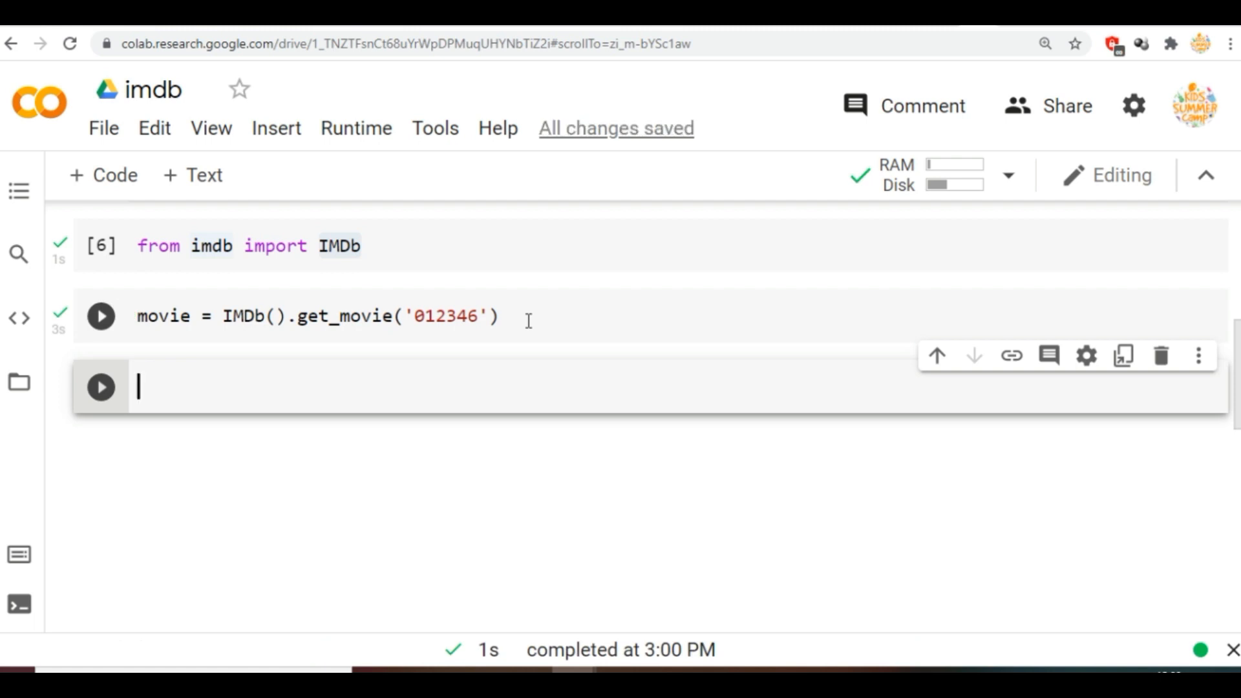
type("print(movie)")
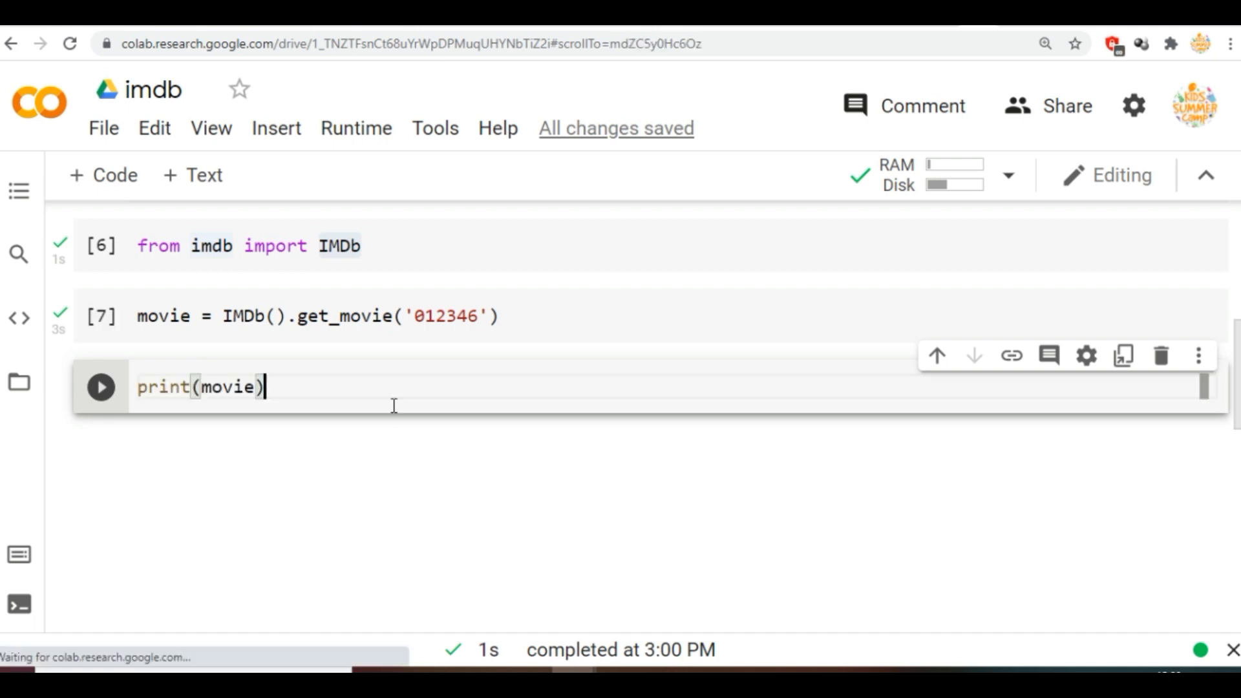
left_click(99, 387)
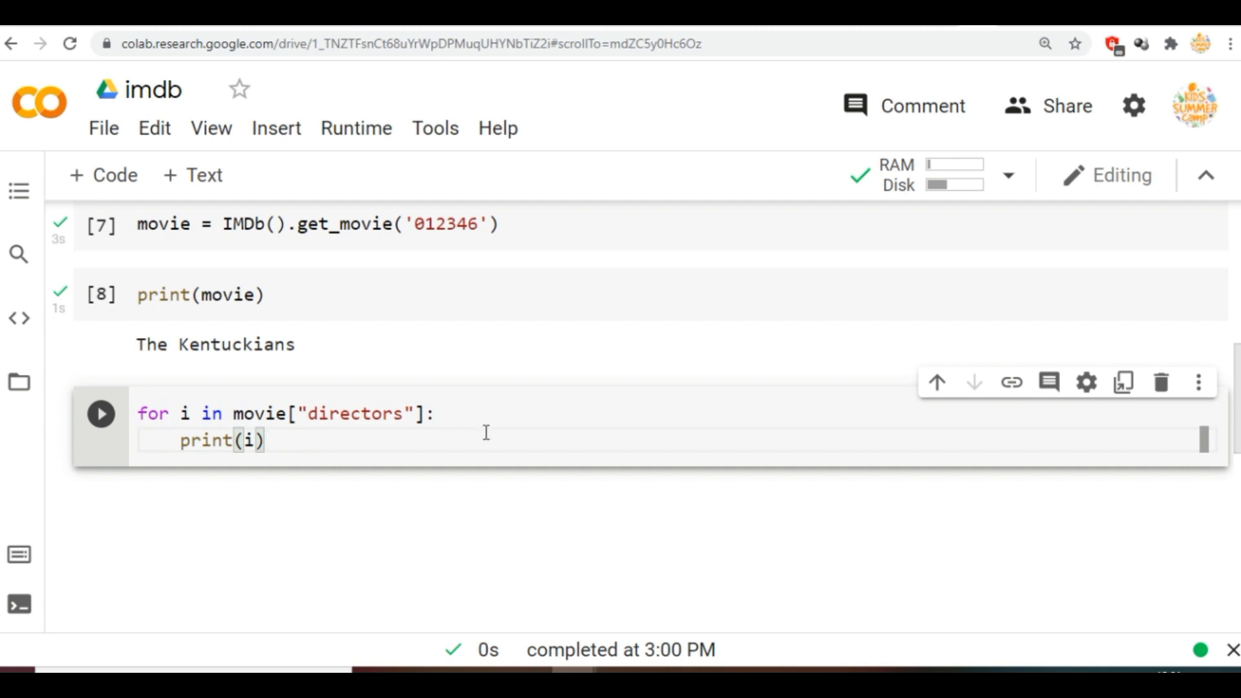
Run the directors loop printing 'Charles Maigne' and enter movies = IMDb().get_top250_movies().
left_click(101, 413)
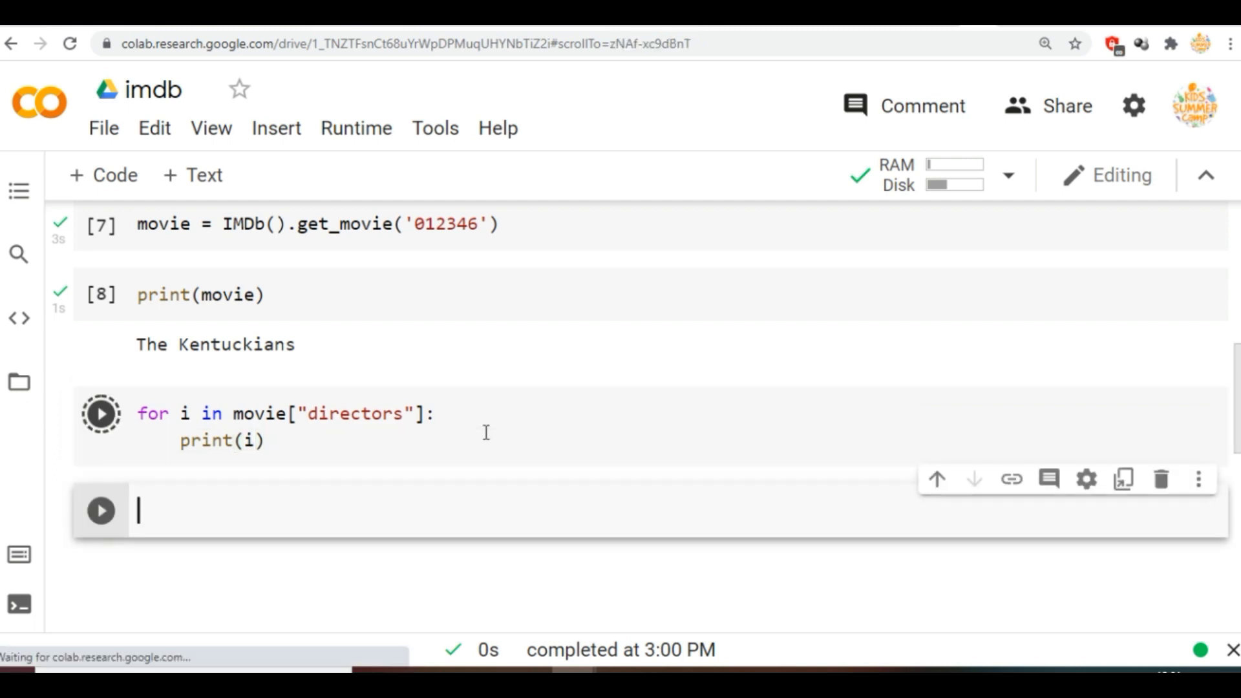
left_click(101, 413)
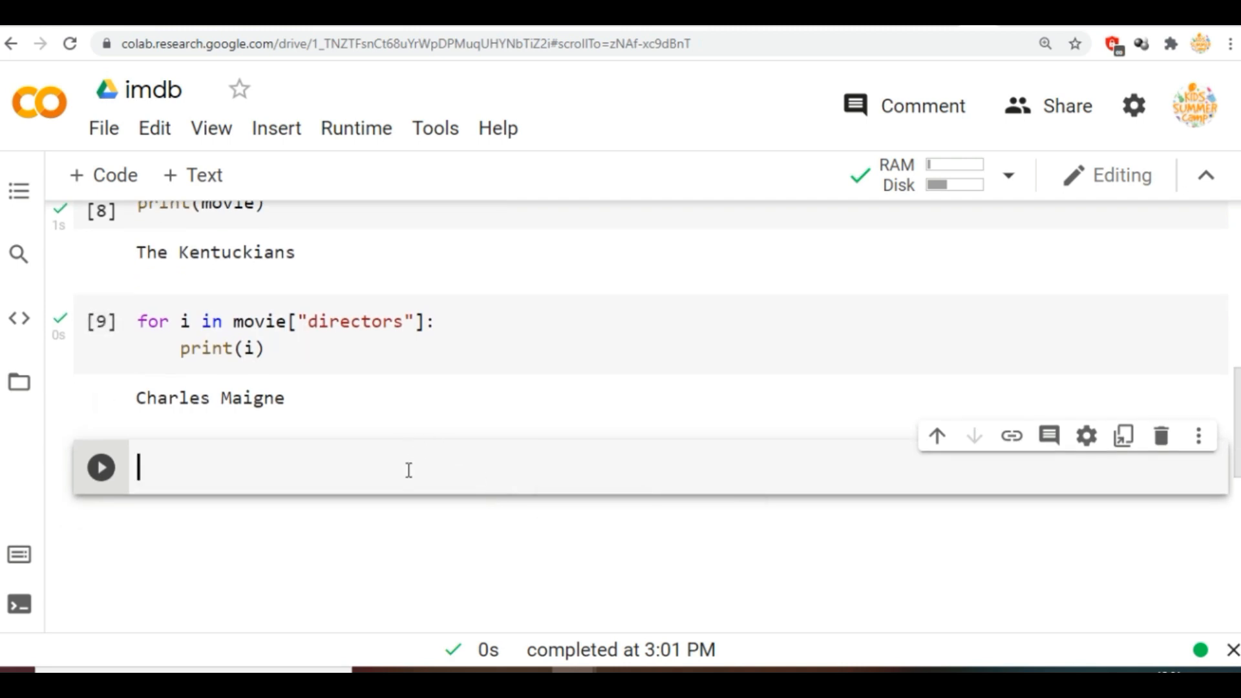
type("movies = IMDb().get_top250_movies()")
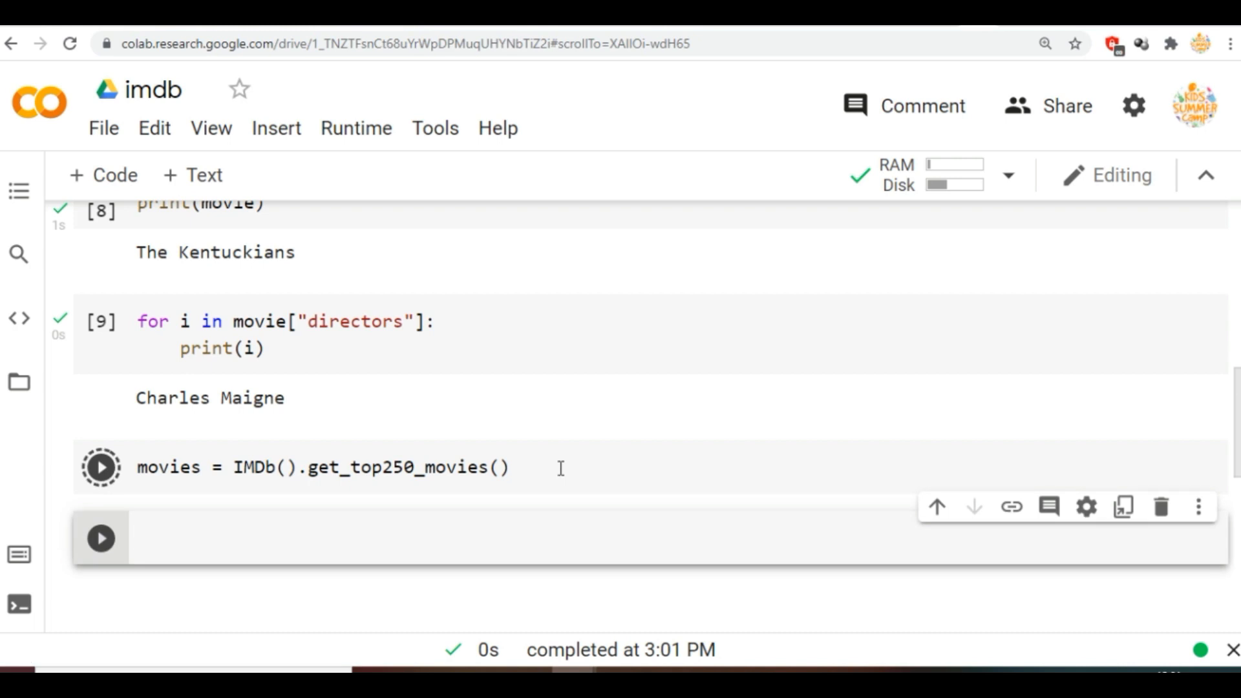
Loop over the top 250 movies and scroll through titles like 'Mr. Smith Goes to Washington'.
left_click(101, 466)
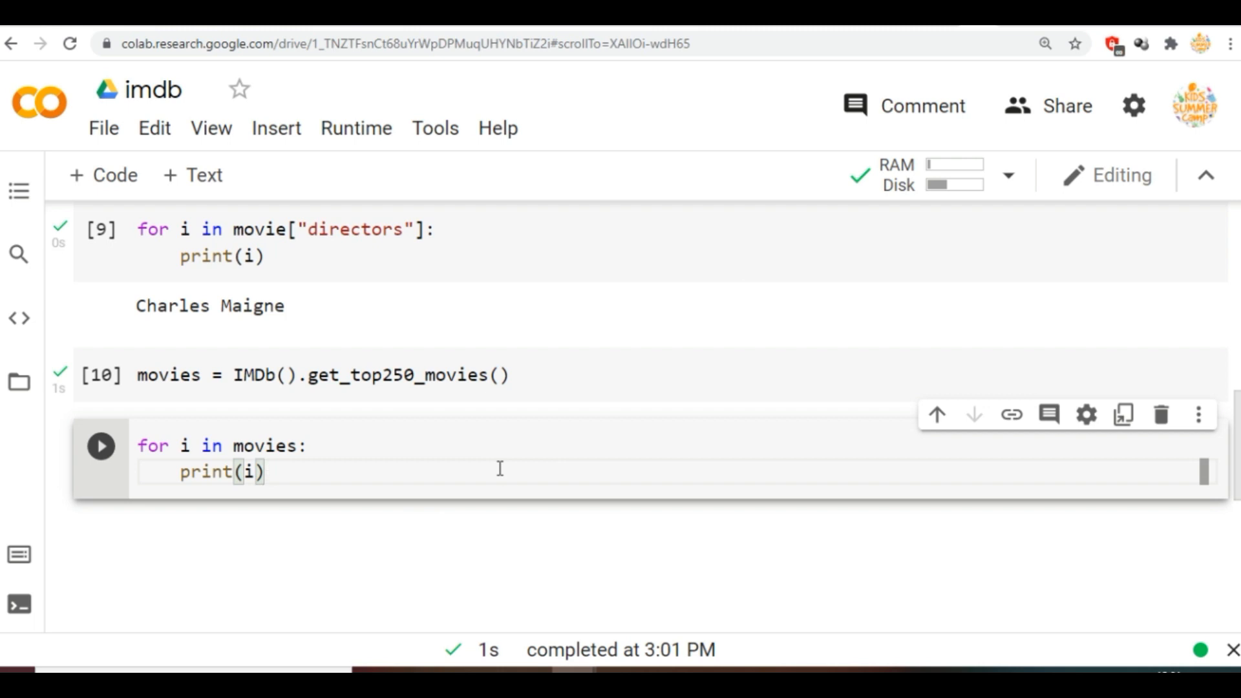
left_click(101, 445)
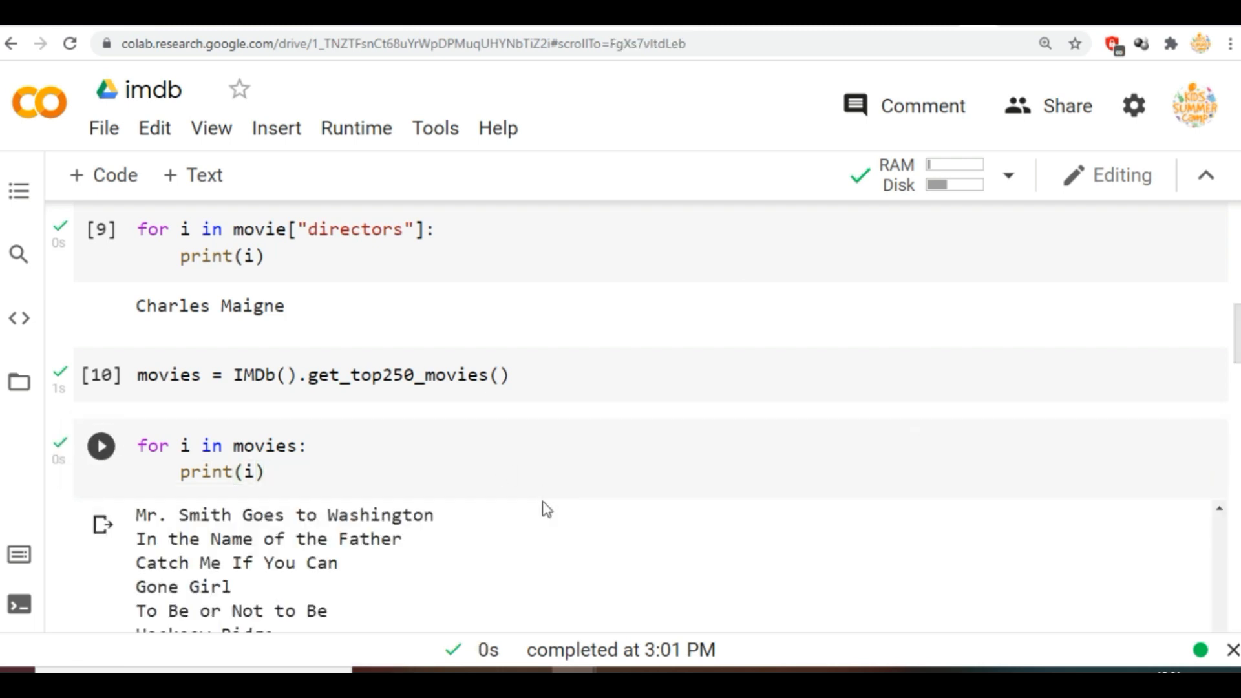
scroll("down", 3)
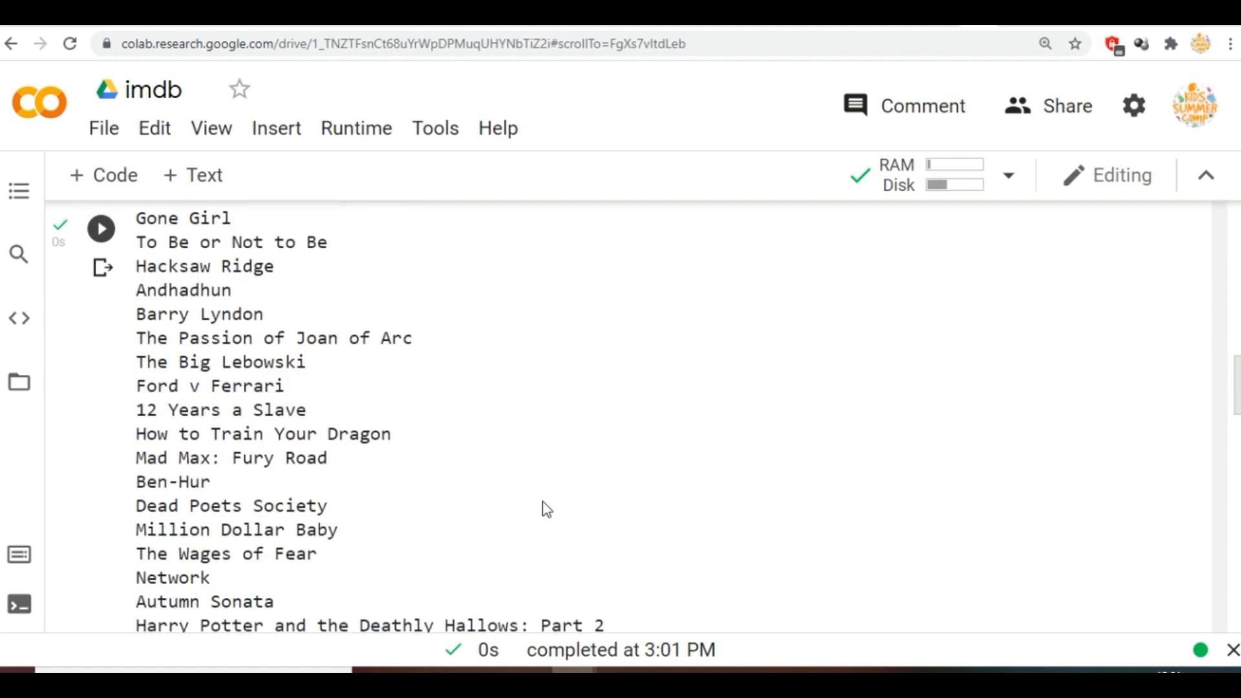
scroll("down", 3)
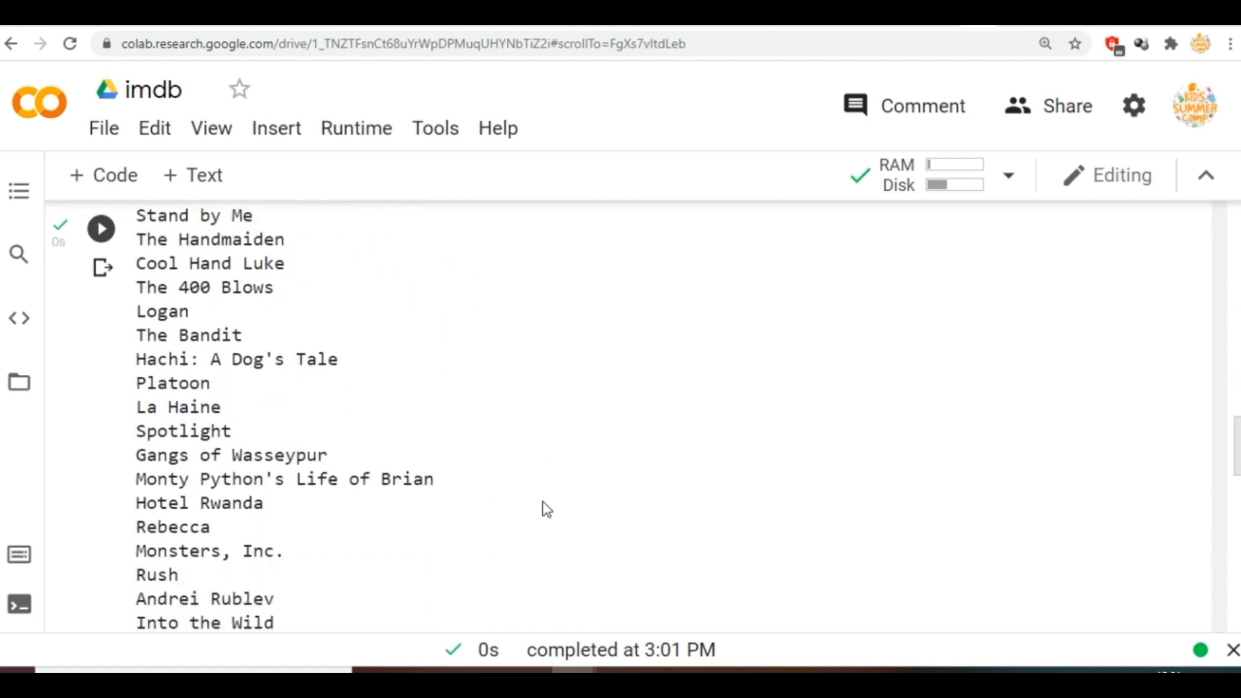
scroll("down", 3)
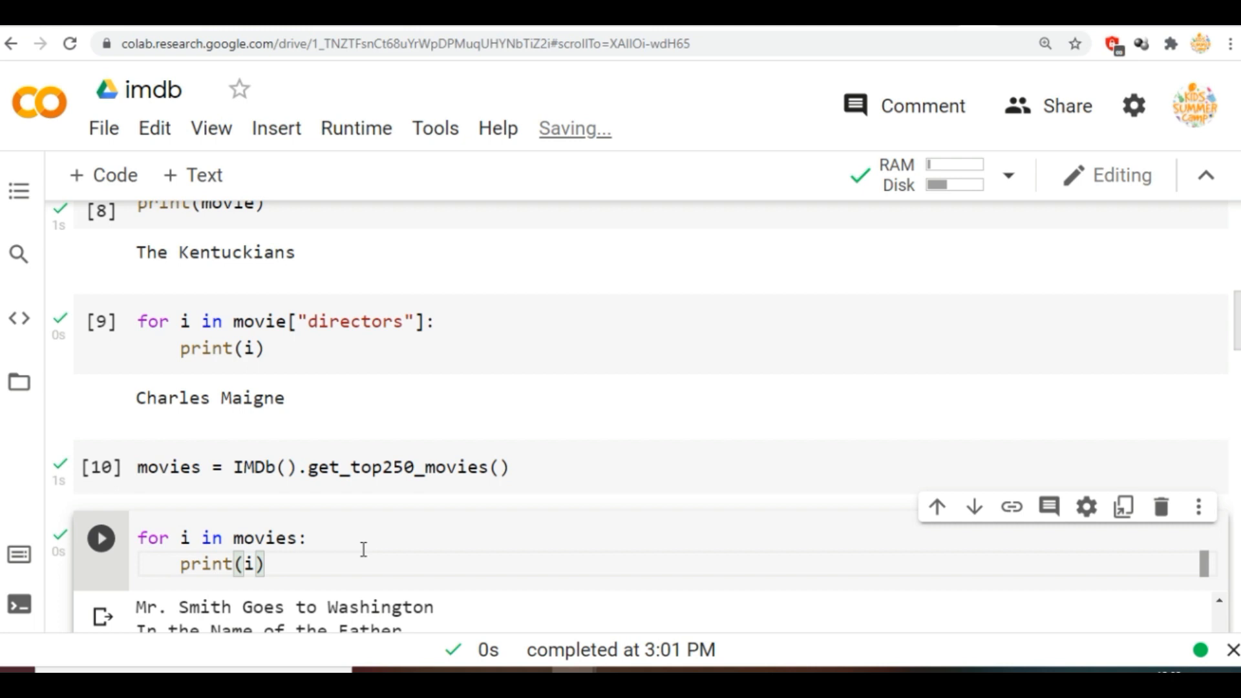
mouse_move(461, 528)
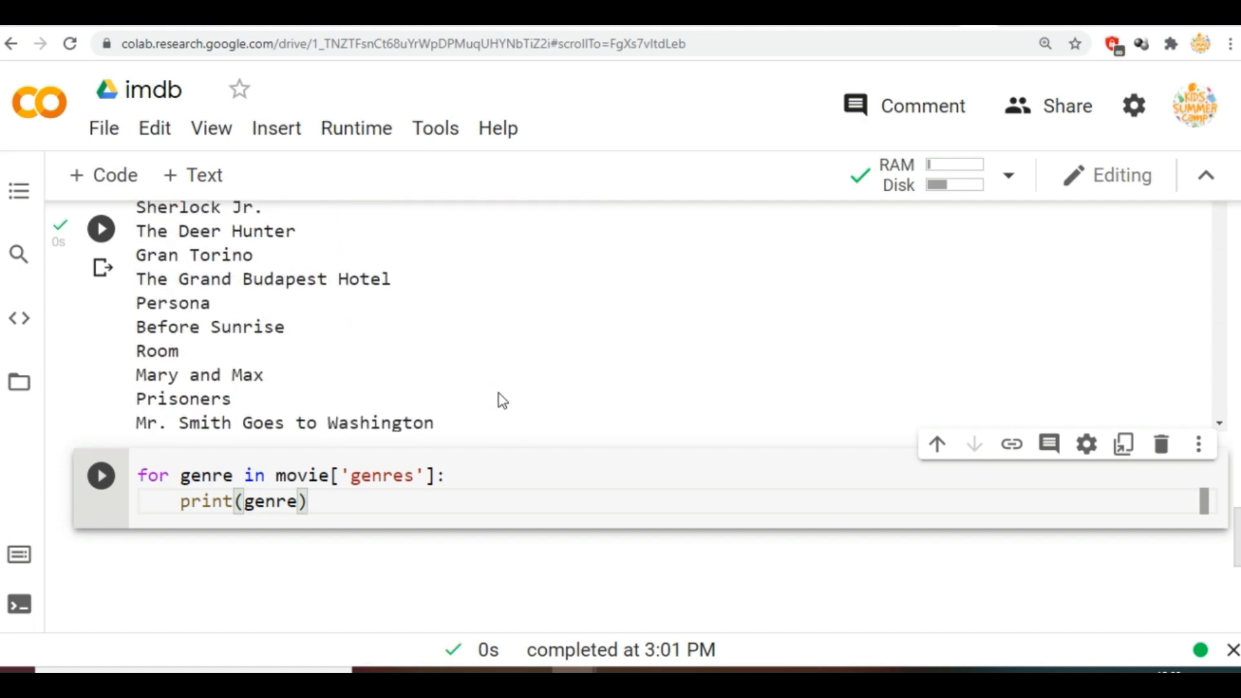
Run the movie['genres'] loop, printing the genre 'Drama'.
left_click(100, 475)
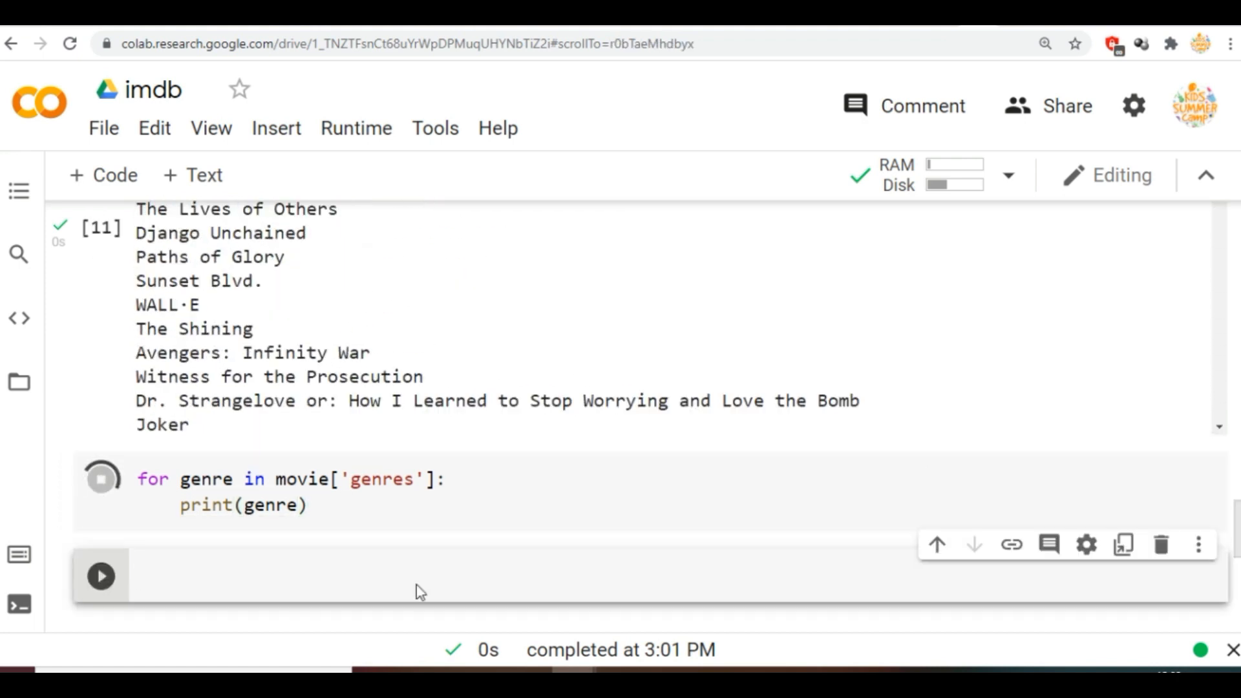
left_click(101, 575)
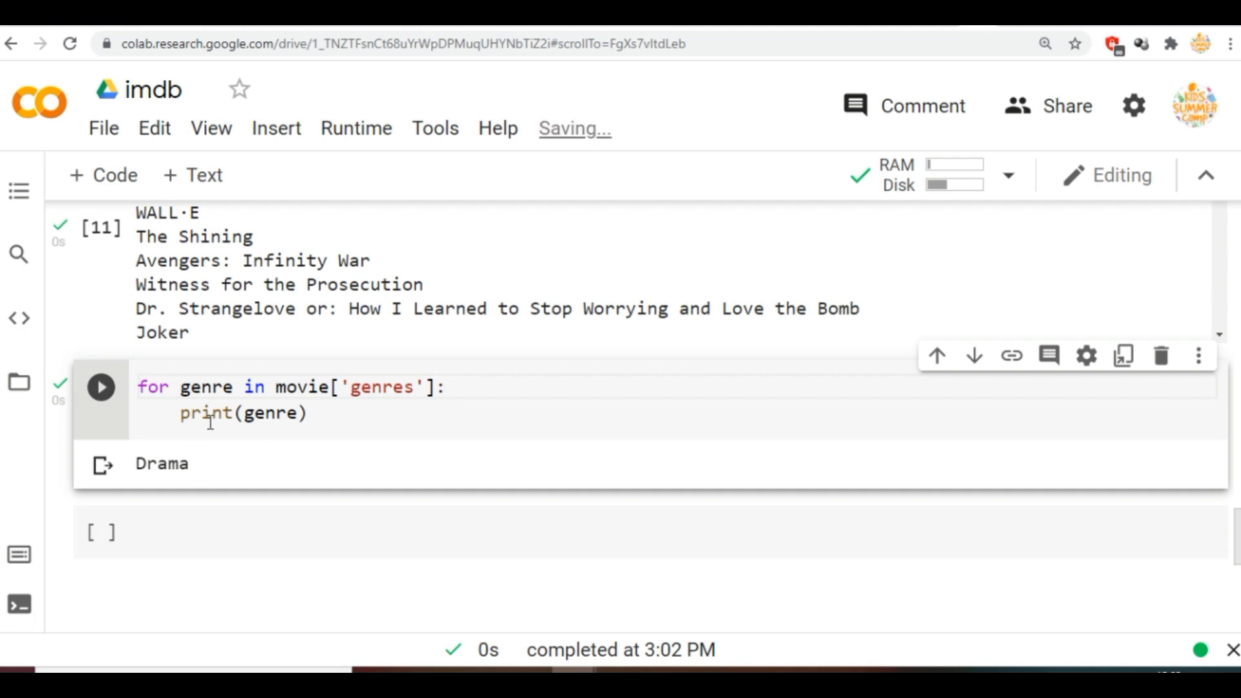
double_click(243, 412)
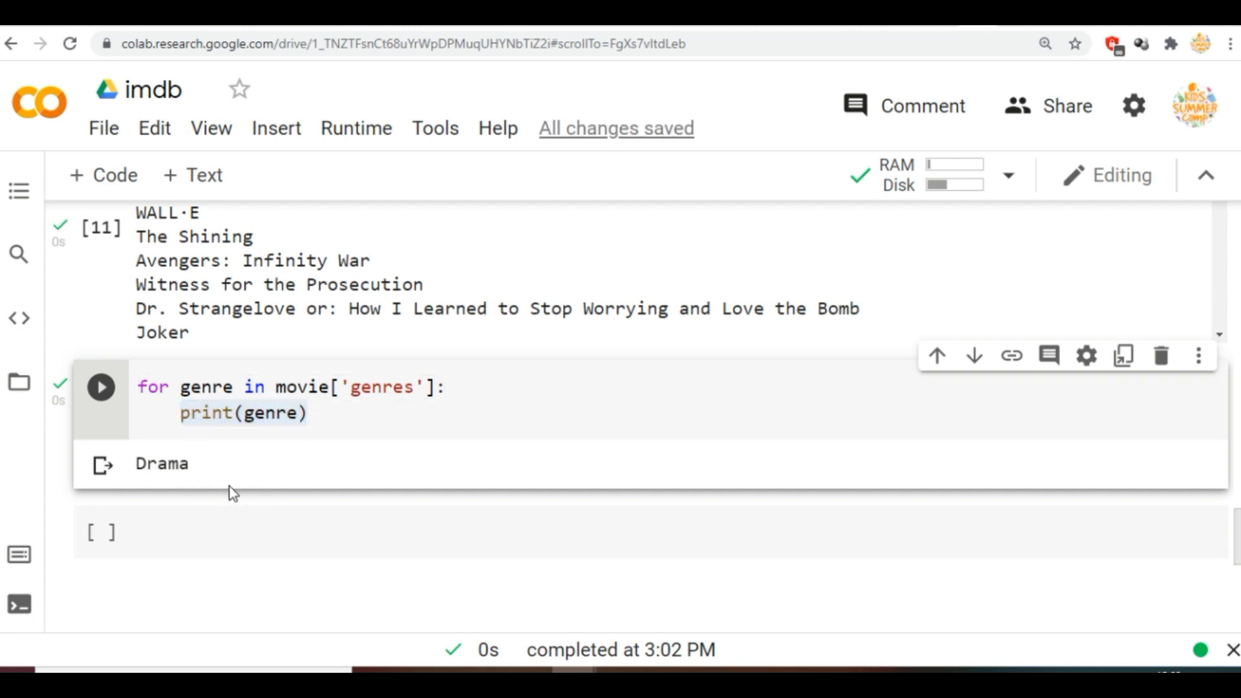
mouse_move(326, 473)
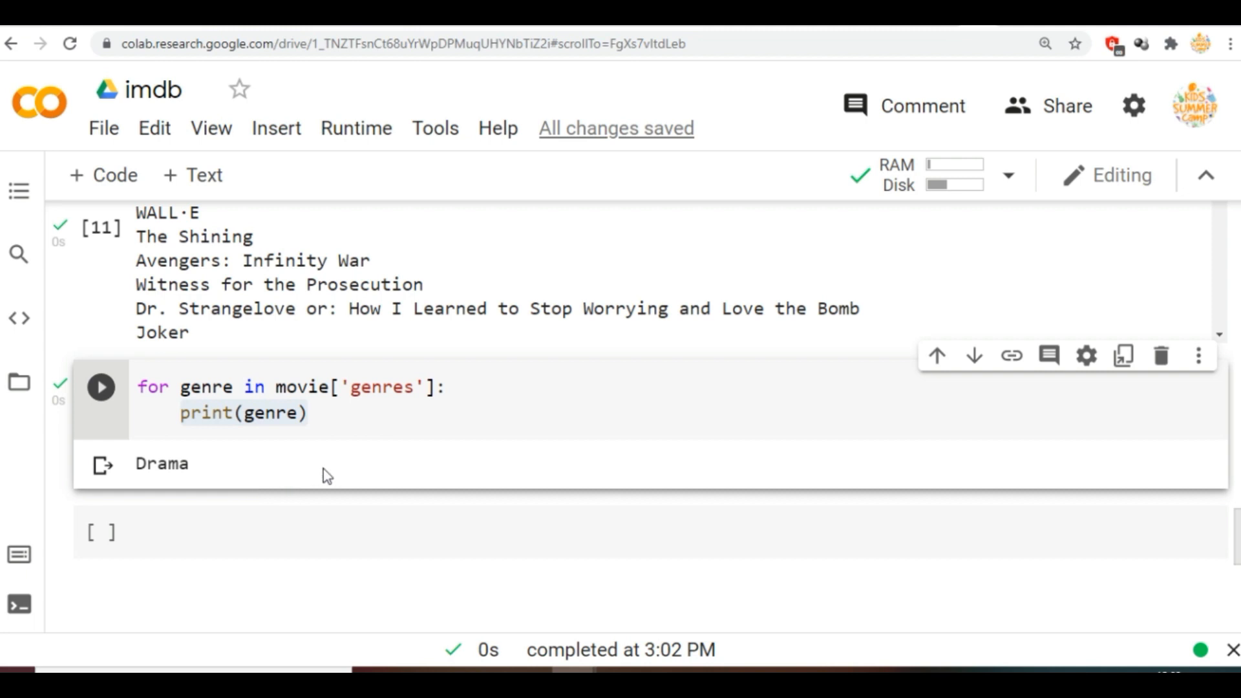